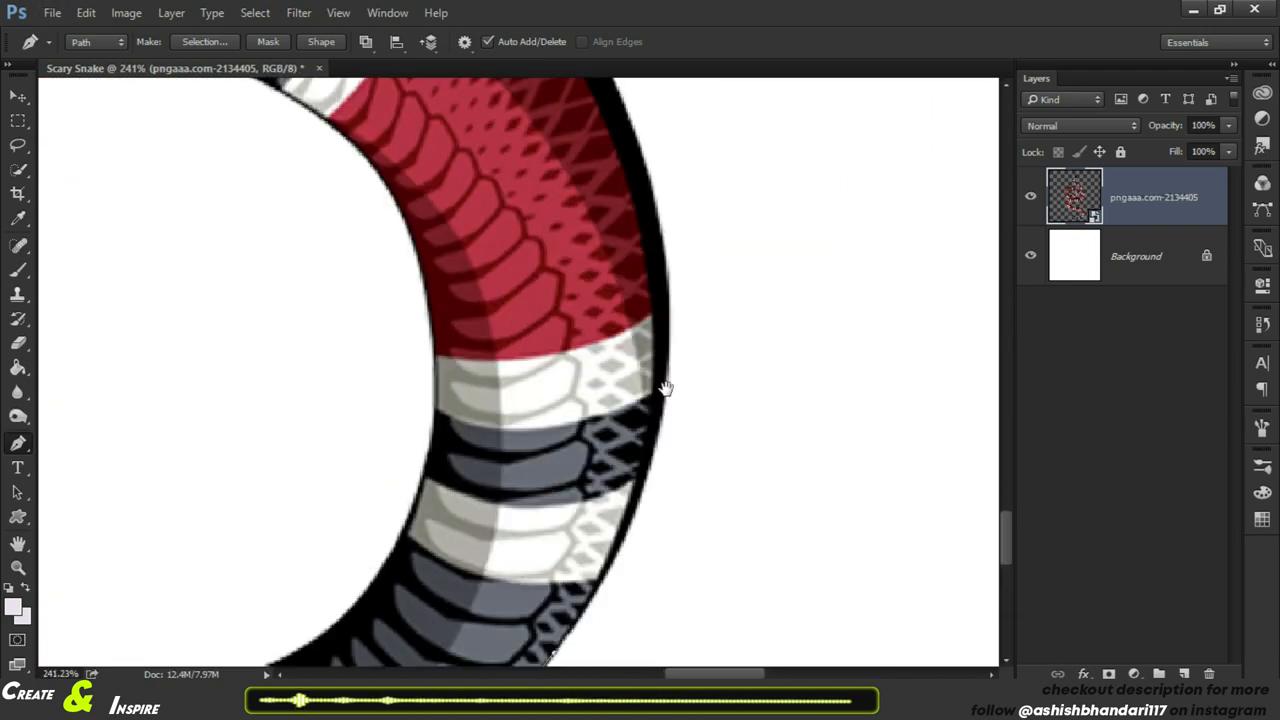
# Step: Hide the reference snake image to check the traced white Shape 1 body with black outline
pyautogui.scroll(-3)
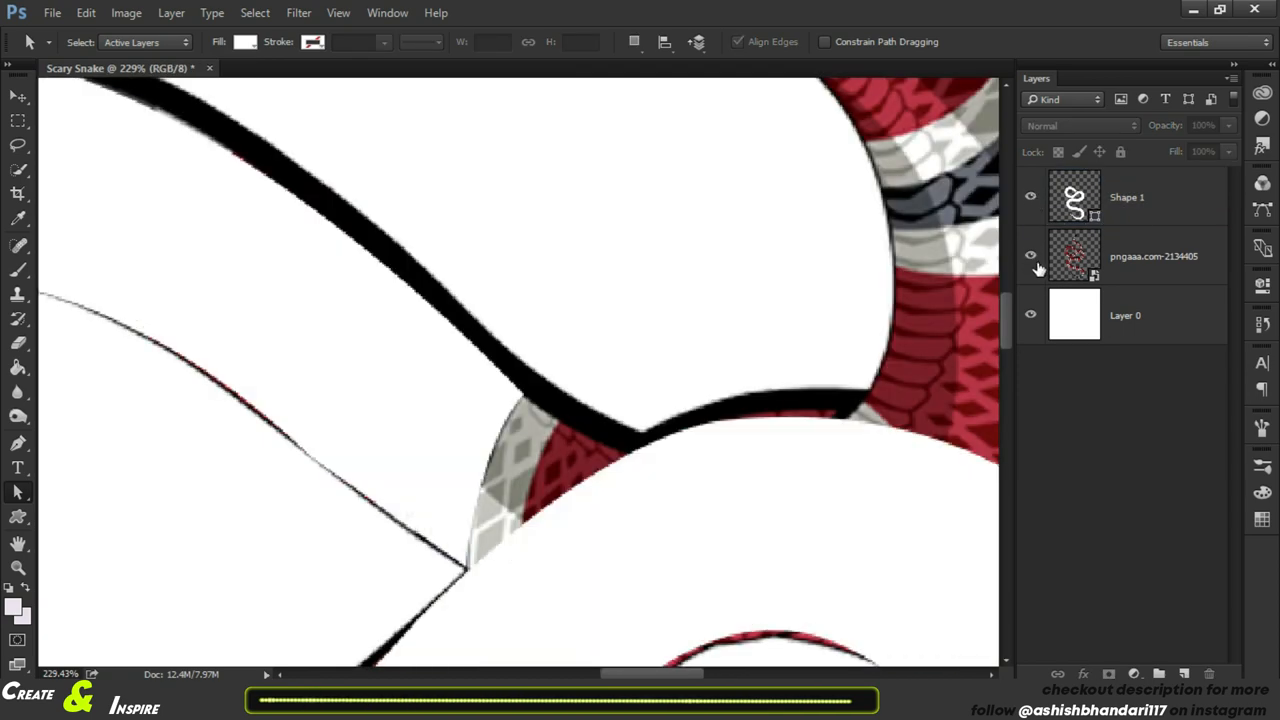
pyautogui.click(1031, 196)
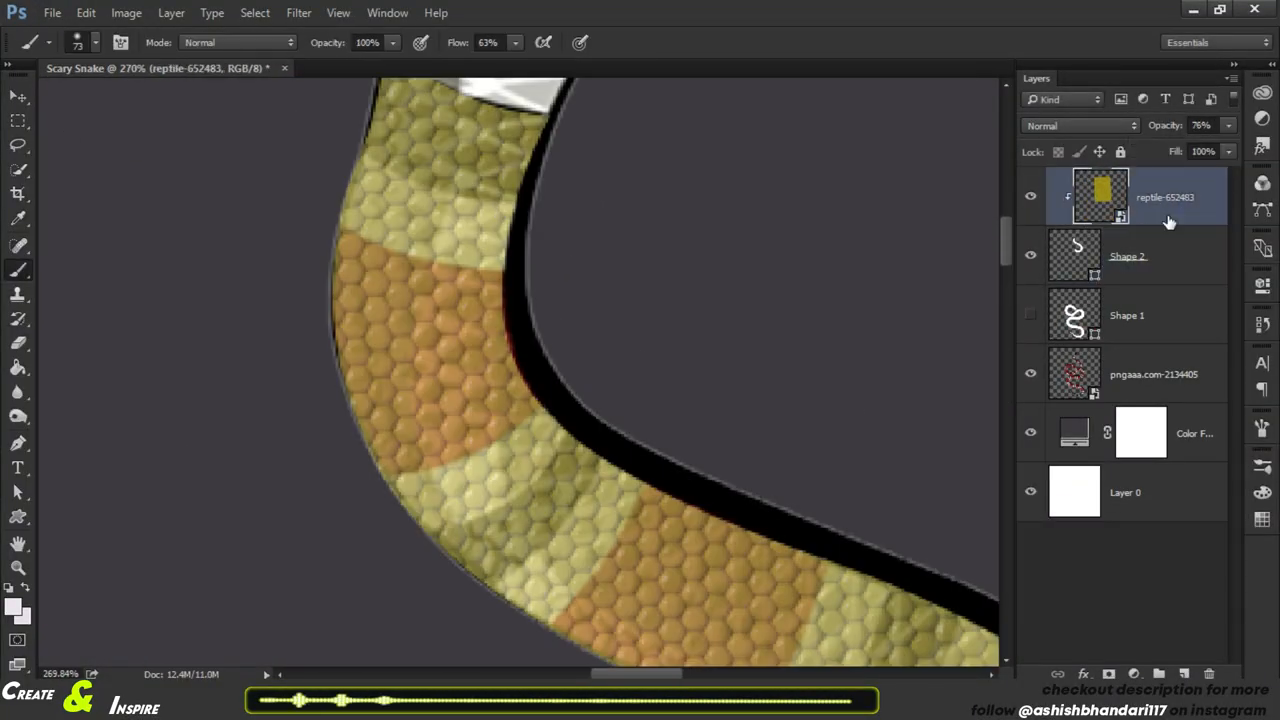
# Step: Use Filter > Liquify to push the reptile scale texture along the body's curve
pyautogui.click(298, 13)
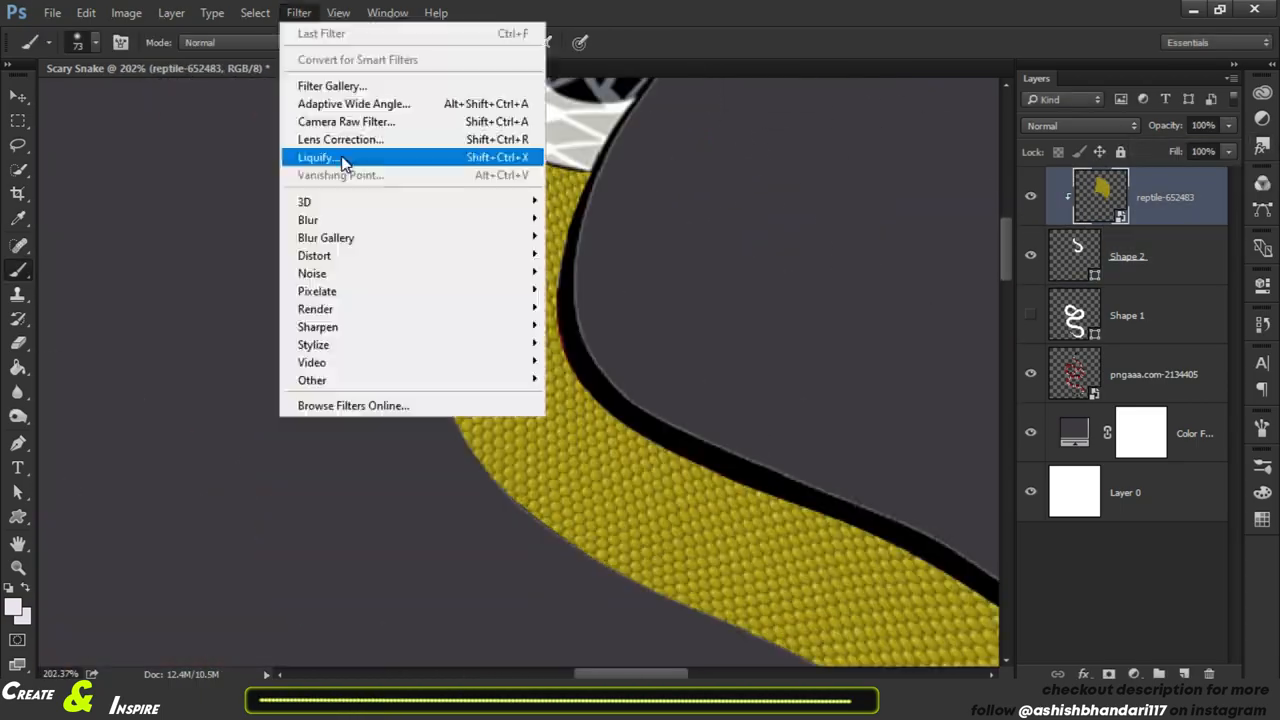
pyautogui.click(316, 157)
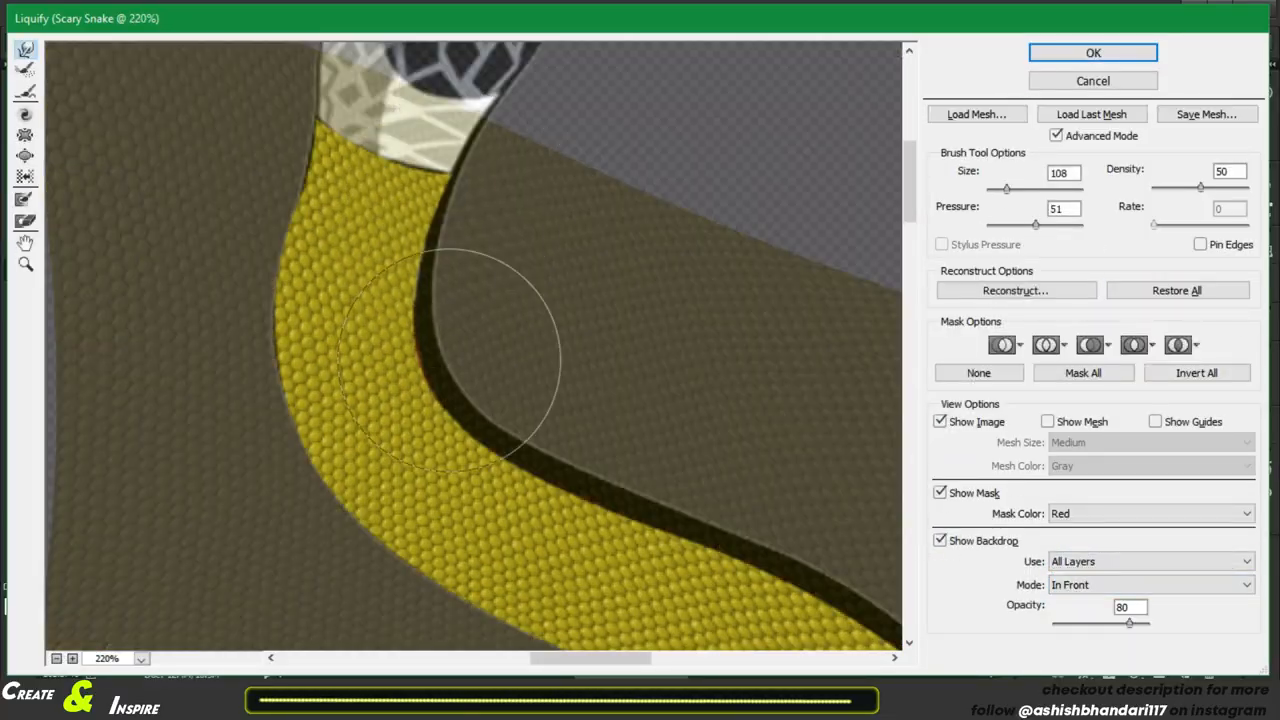
pyautogui.click(1092, 52)
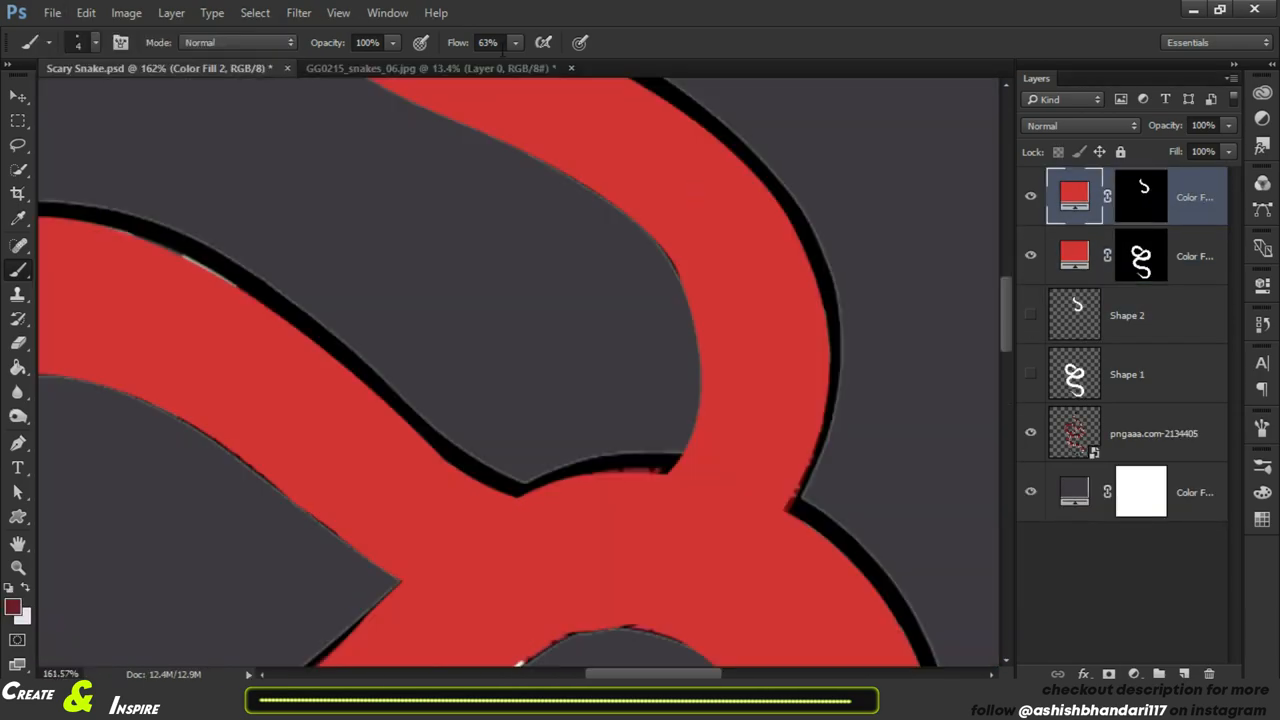
# Step: Switch to the GG0215 snake photo to copy skin sections for the red body
pyautogui.click(430, 68)
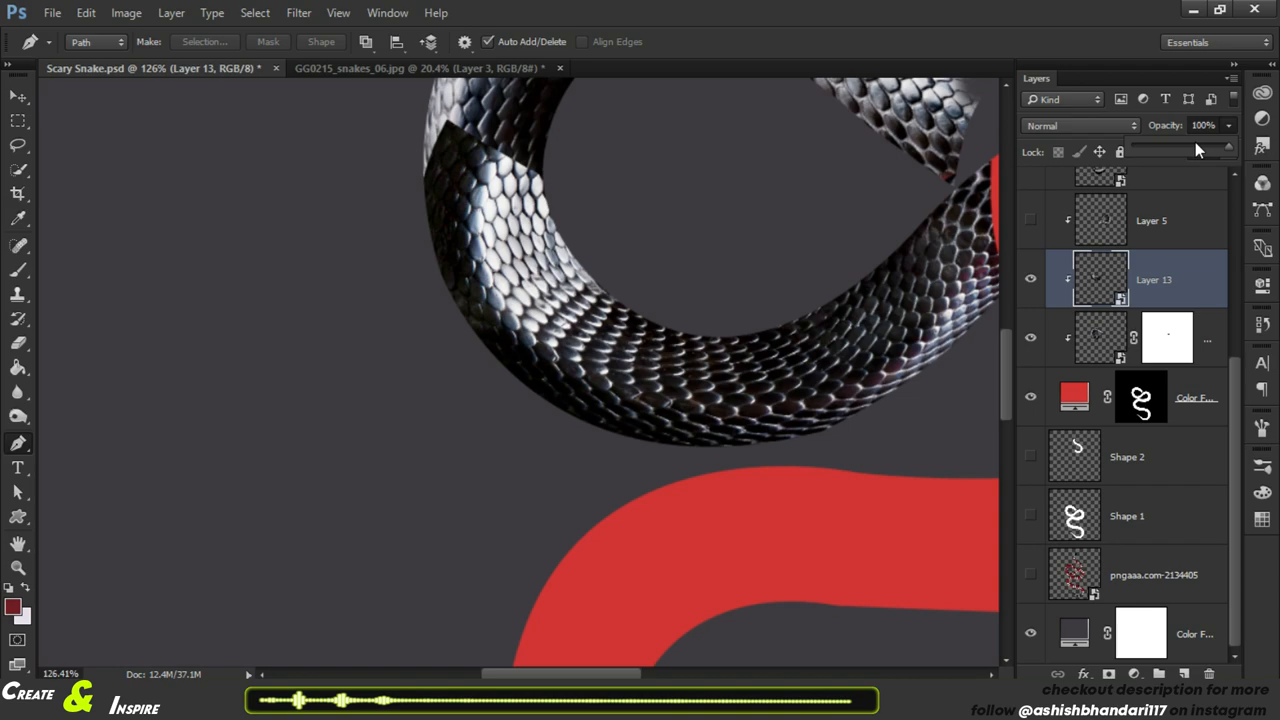
# Step: Select a skin texture layer to clip it to the red fill and sort it into the body groups
pyautogui.click(1151, 220)
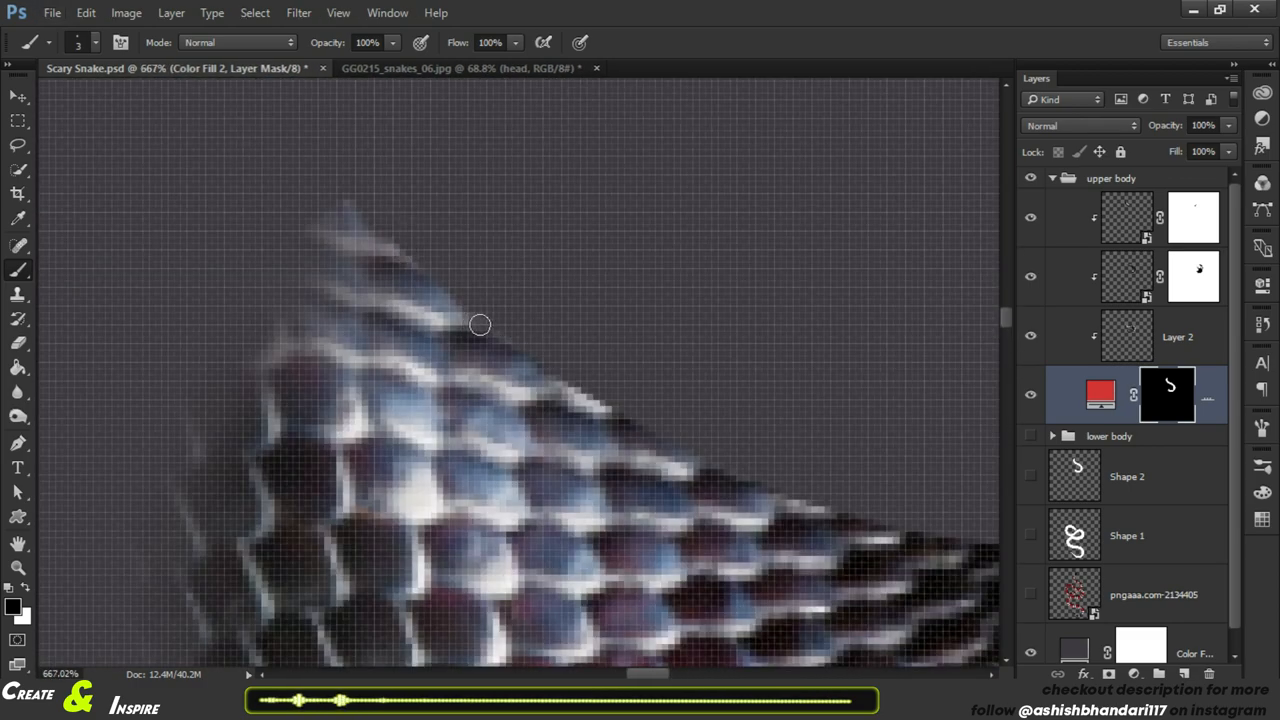
# Step: Paint the layer mask to remove scales sticking past the body edge along the lower coil
pyautogui.moveTo(480, 325); pyautogui.dragTo(135, 457)
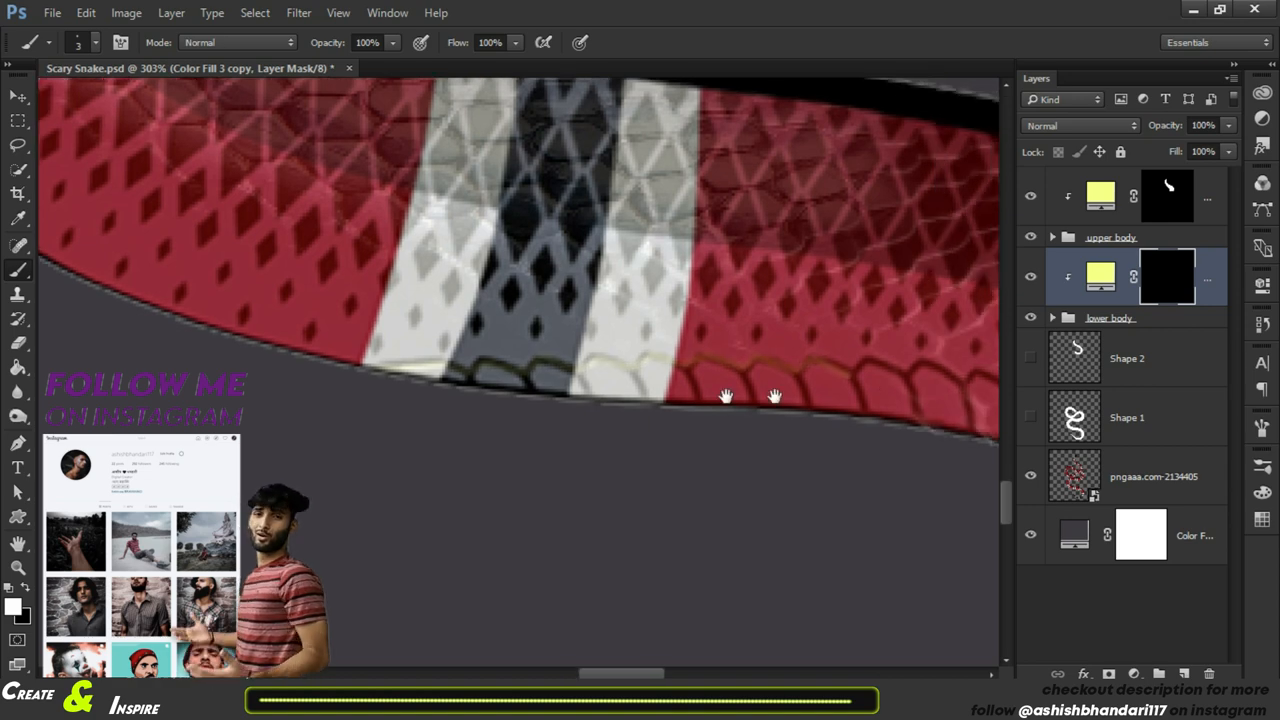
pyautogui.moveTo(725, 395); pyautogui.dragTo(695, 460)
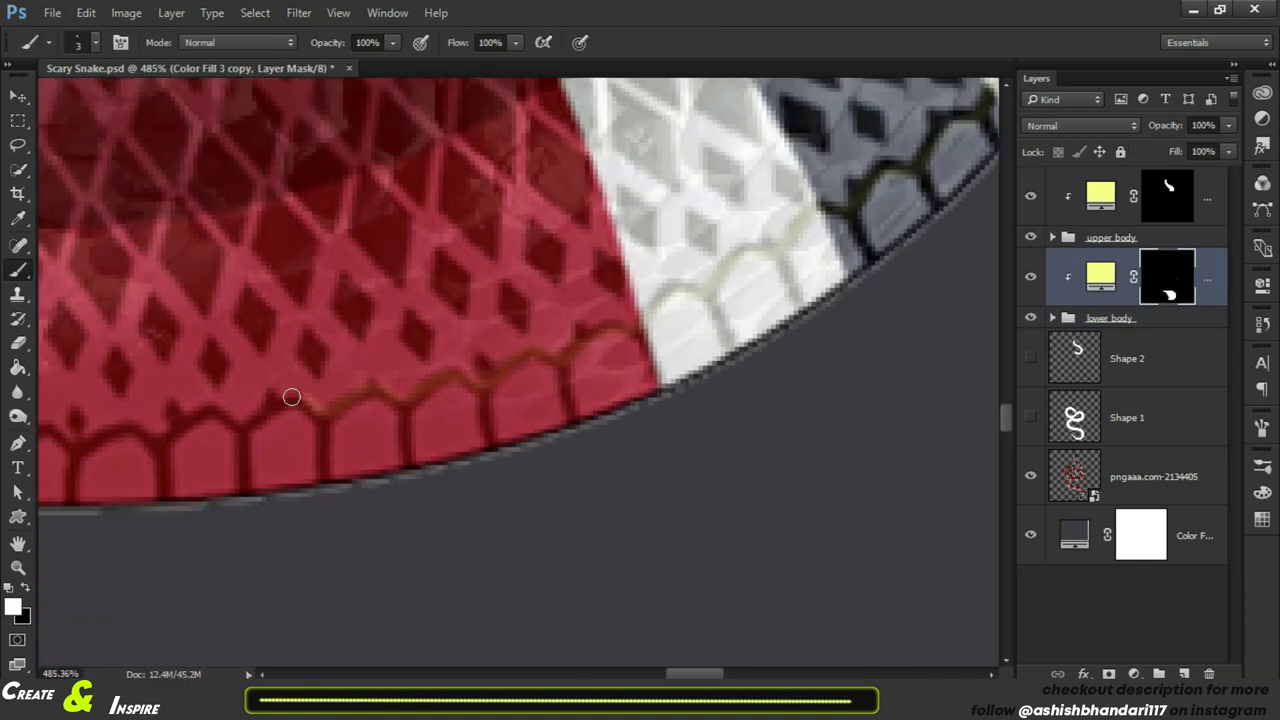
# Step: Switch to the tomas-malik snake photo and bring up options for the traced scale outline
pyautogui.click(510, 68)
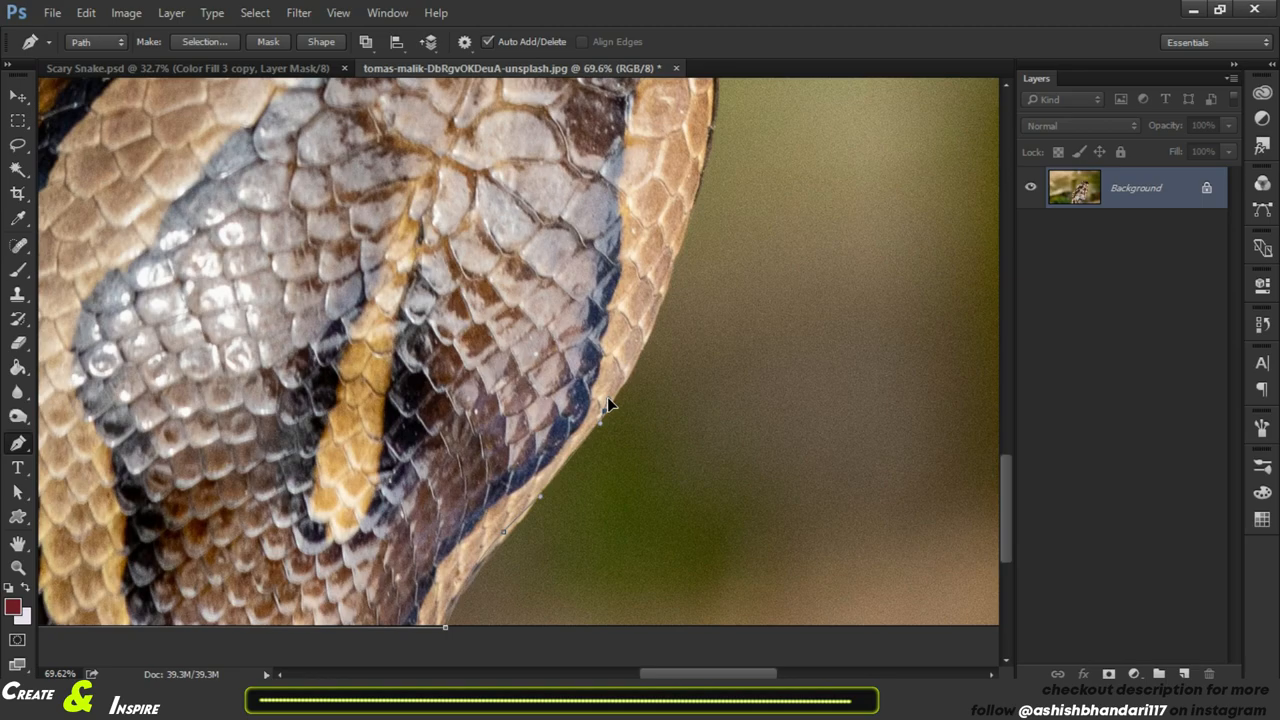
pyautogui.rightClick(1135, 188)
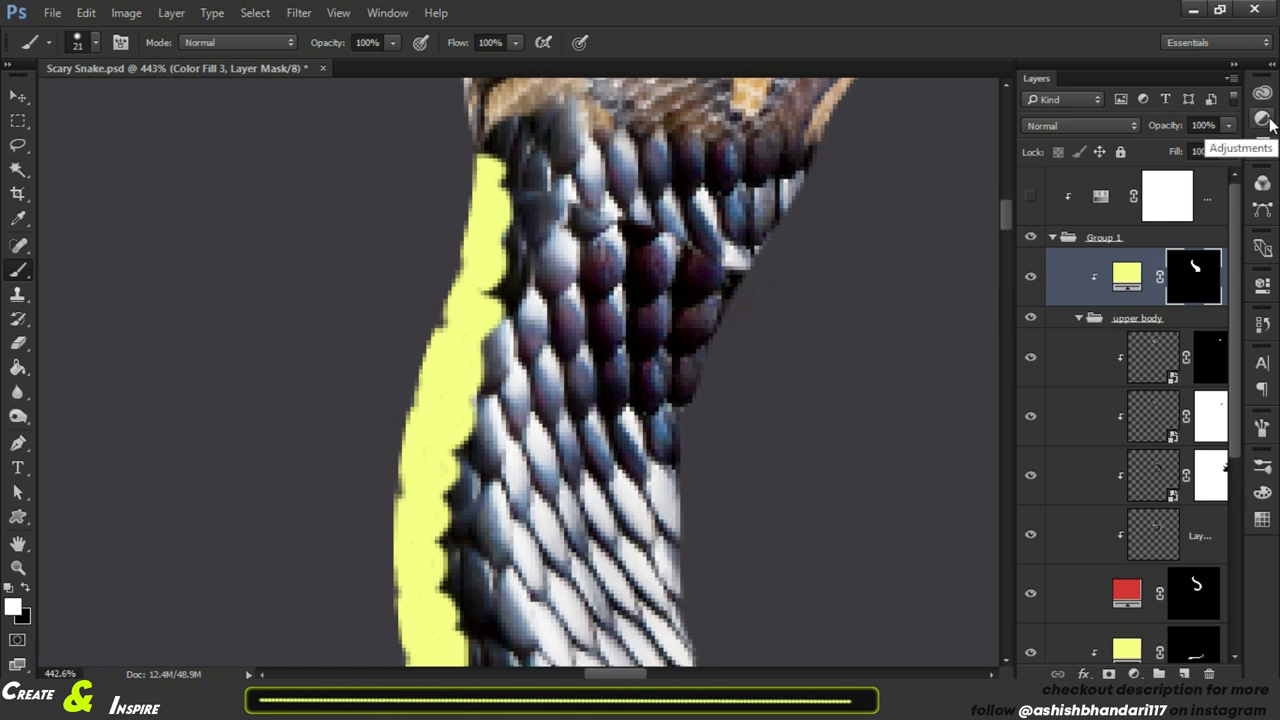
pyautogui.moveTo(1175, 270)
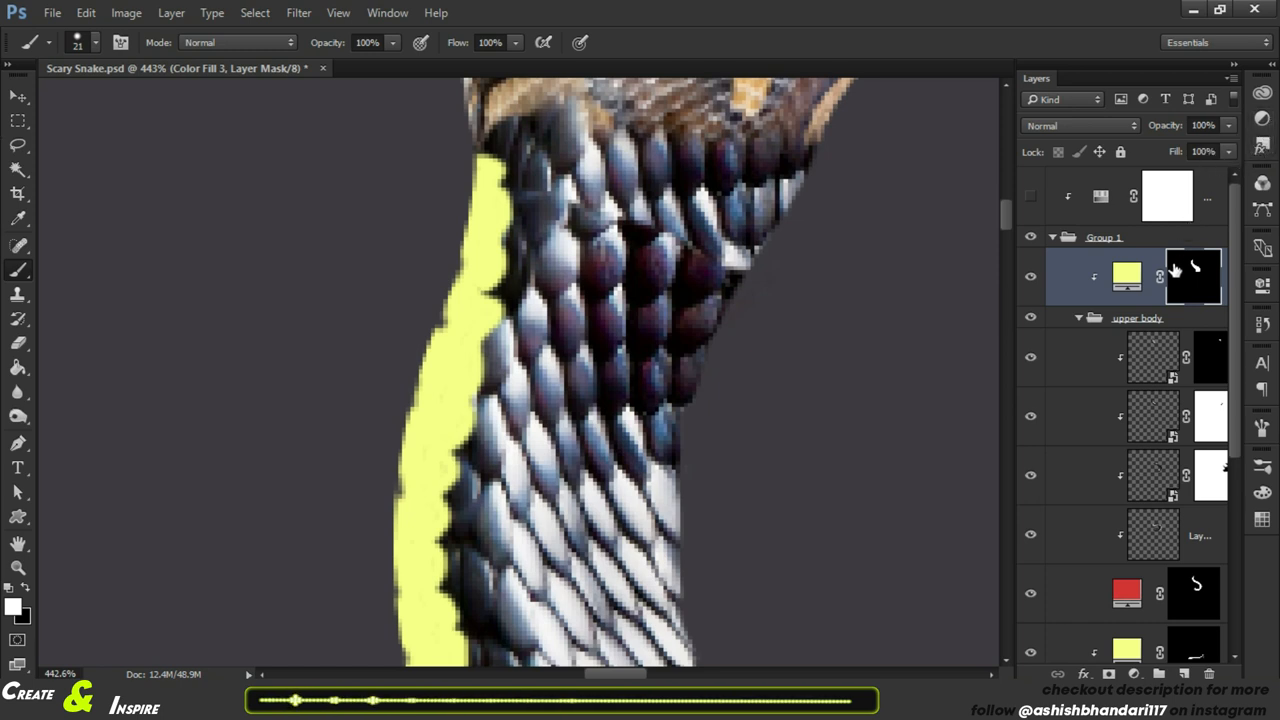
pyautogui.moveTo(1265, 178)
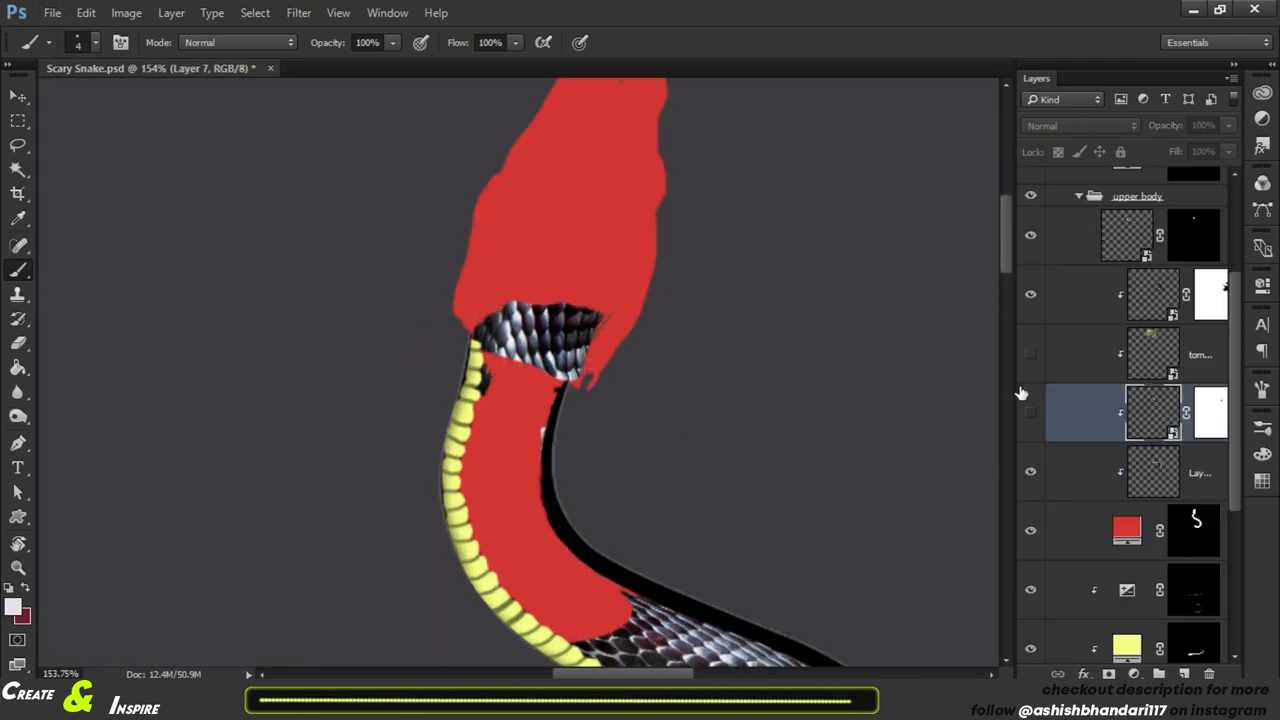
# Step: Show a hidden scale texture layer and fit the whole snake on screen to check the shading
pyautogui.click(550, 68)
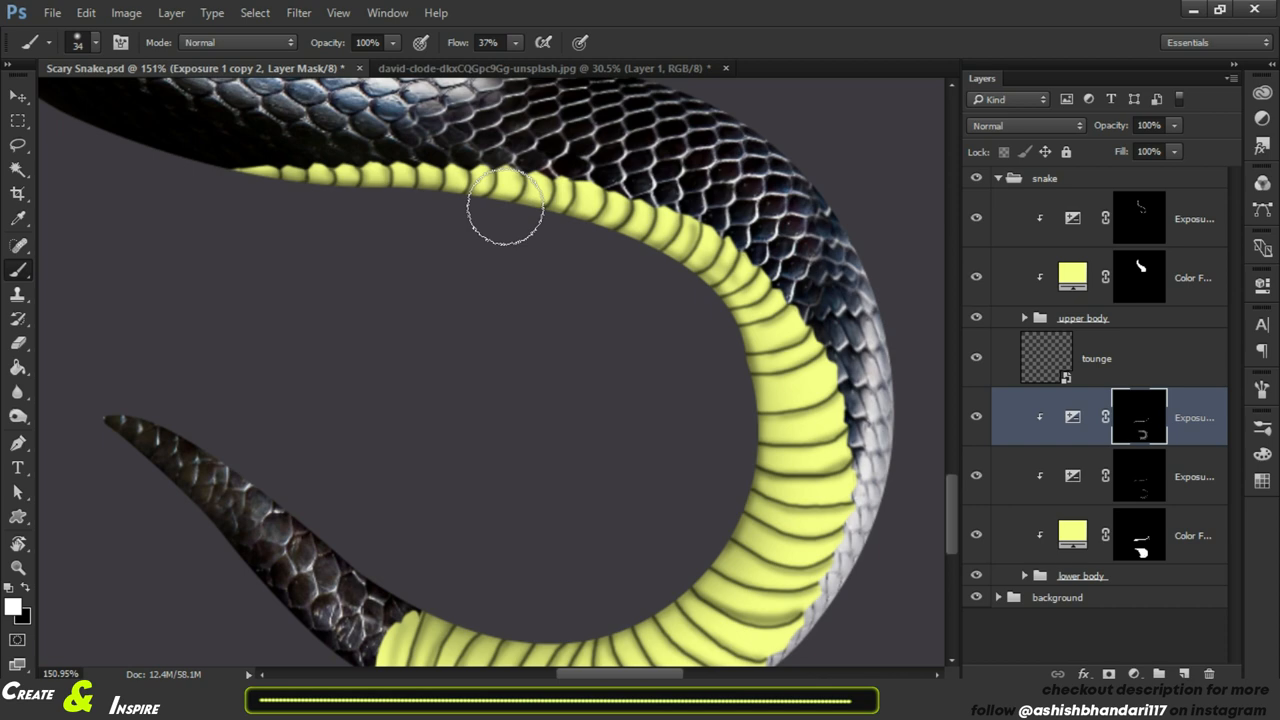
pyautogui.press('ctrl+0')
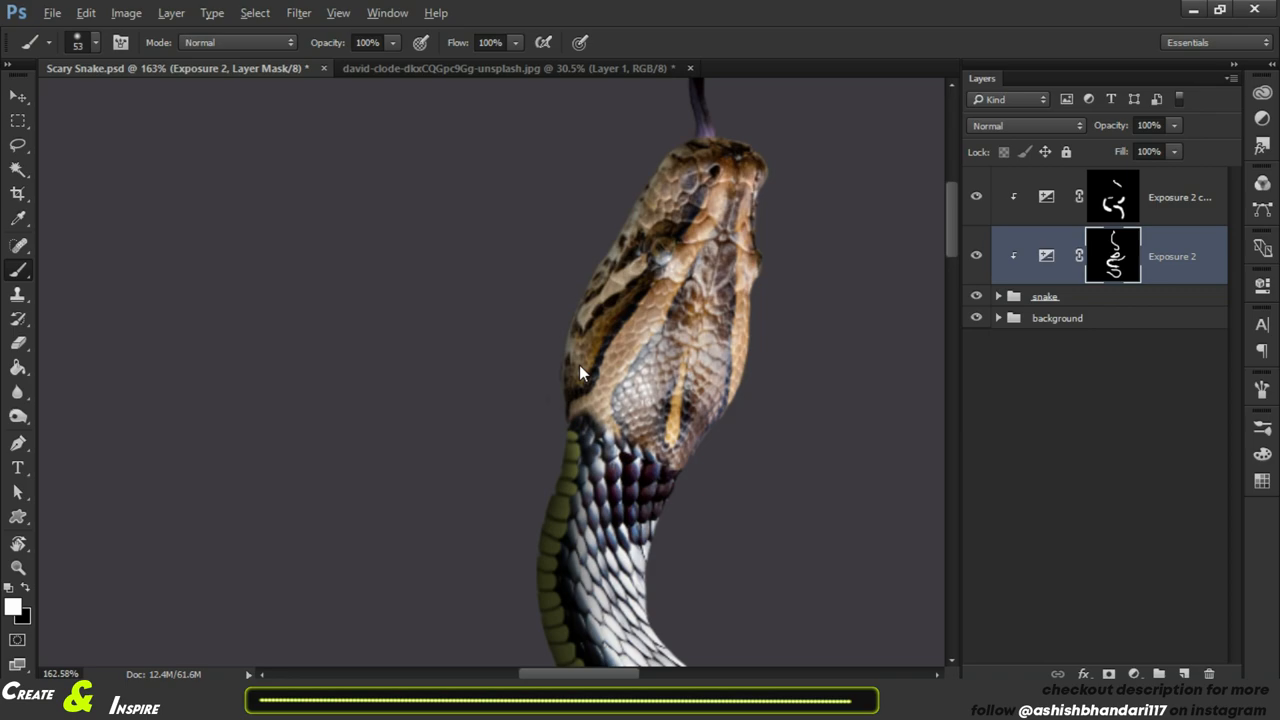
# Step: Fit the image on screen and select the newest Exposure adjustment layer to duplicate it
pyautogui.press('Ctrl+0')
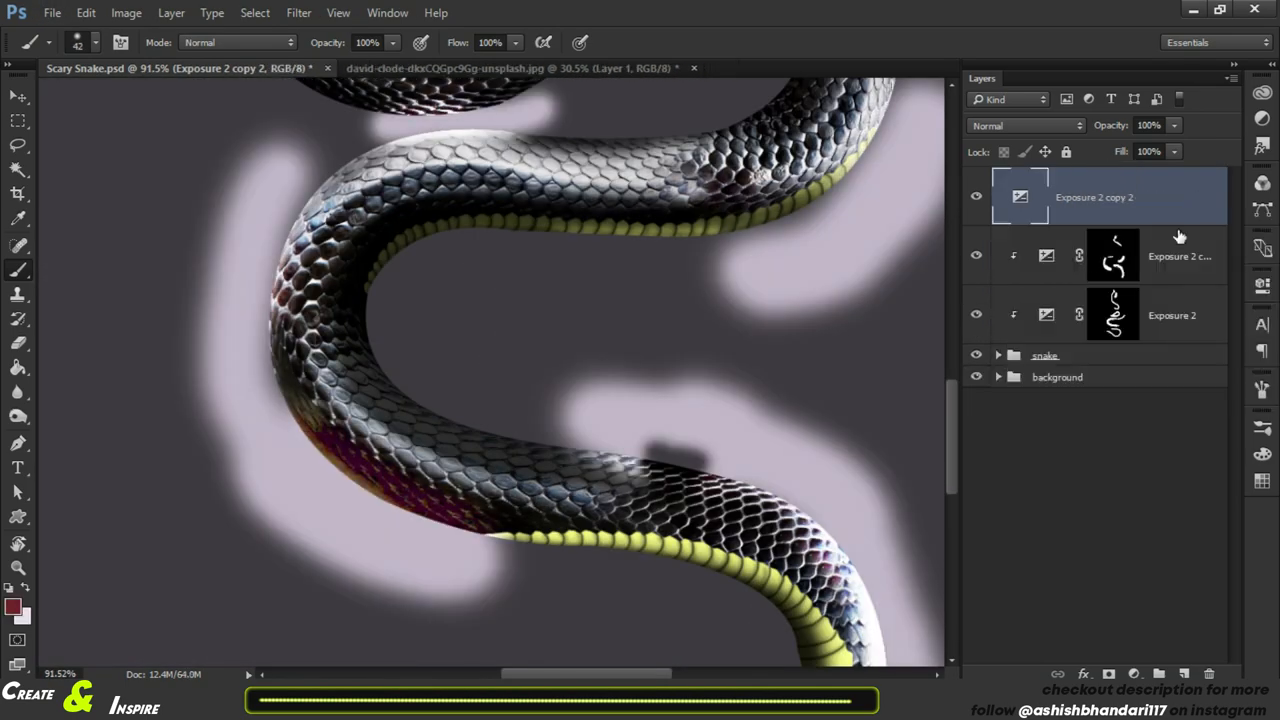
pyautogui.click(1113, 197)
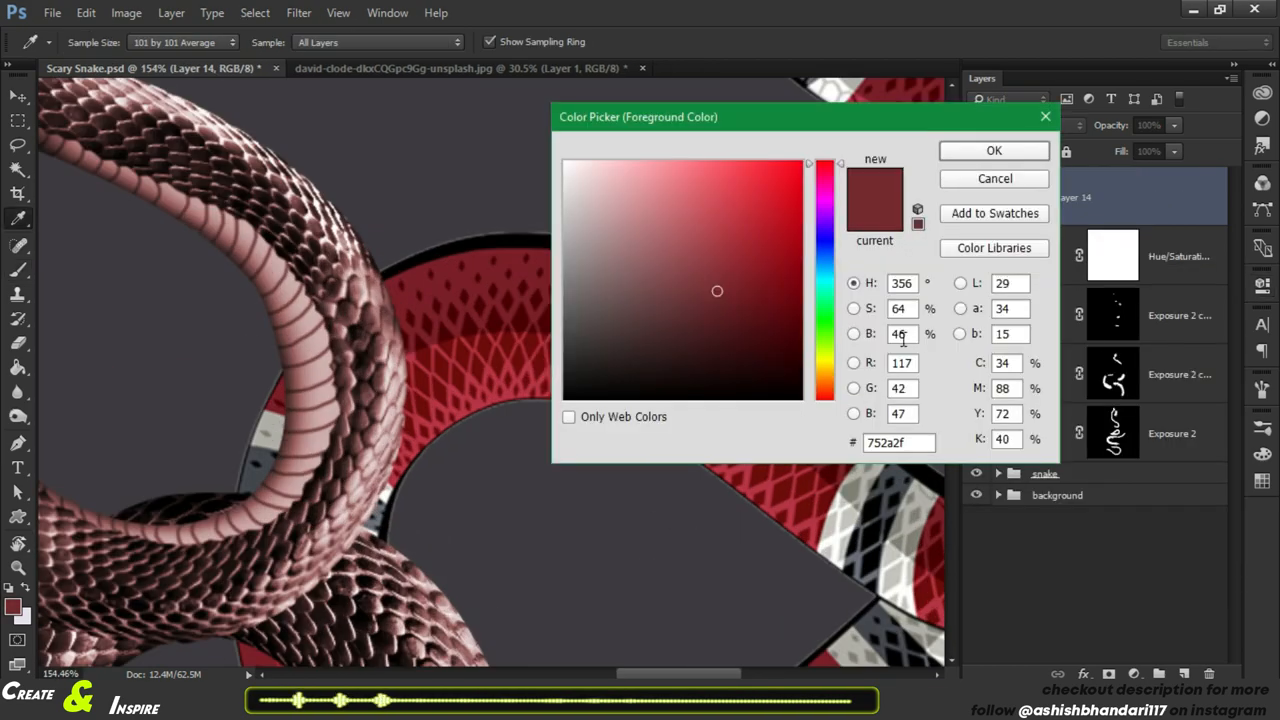
# Step: Confirm the sampled dark red colour in the Color Picker
pyautogui.click(993, 150)
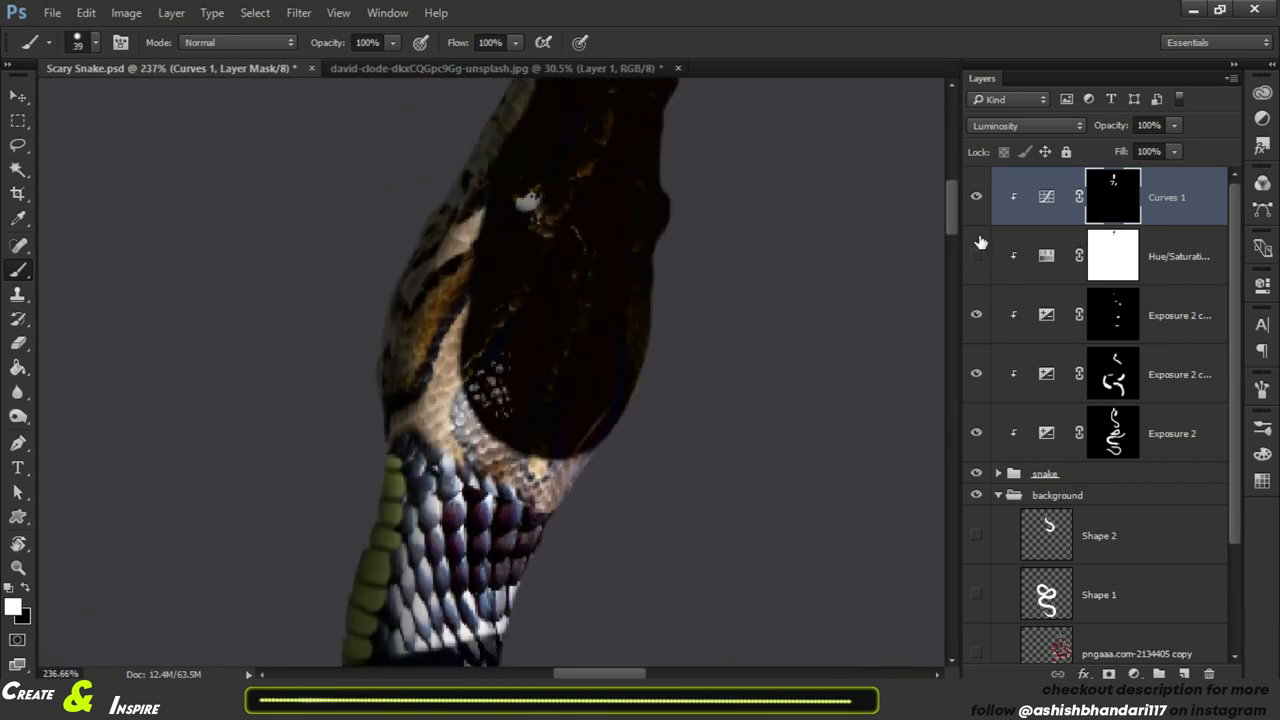
# Step: Re-enable the Hue/Saturation layer and open the Curves adjustment's mask options
pyautogui.click(1020, 125)
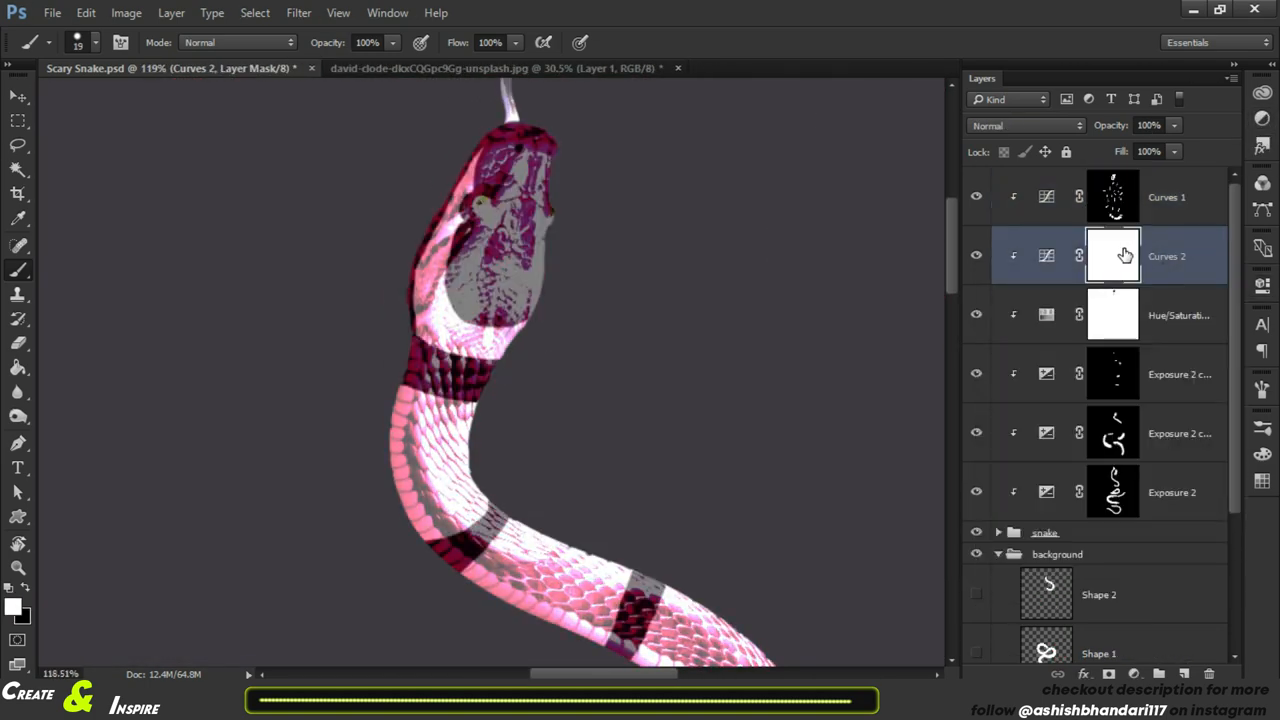
pyautogui.rightClick(1113, 256)
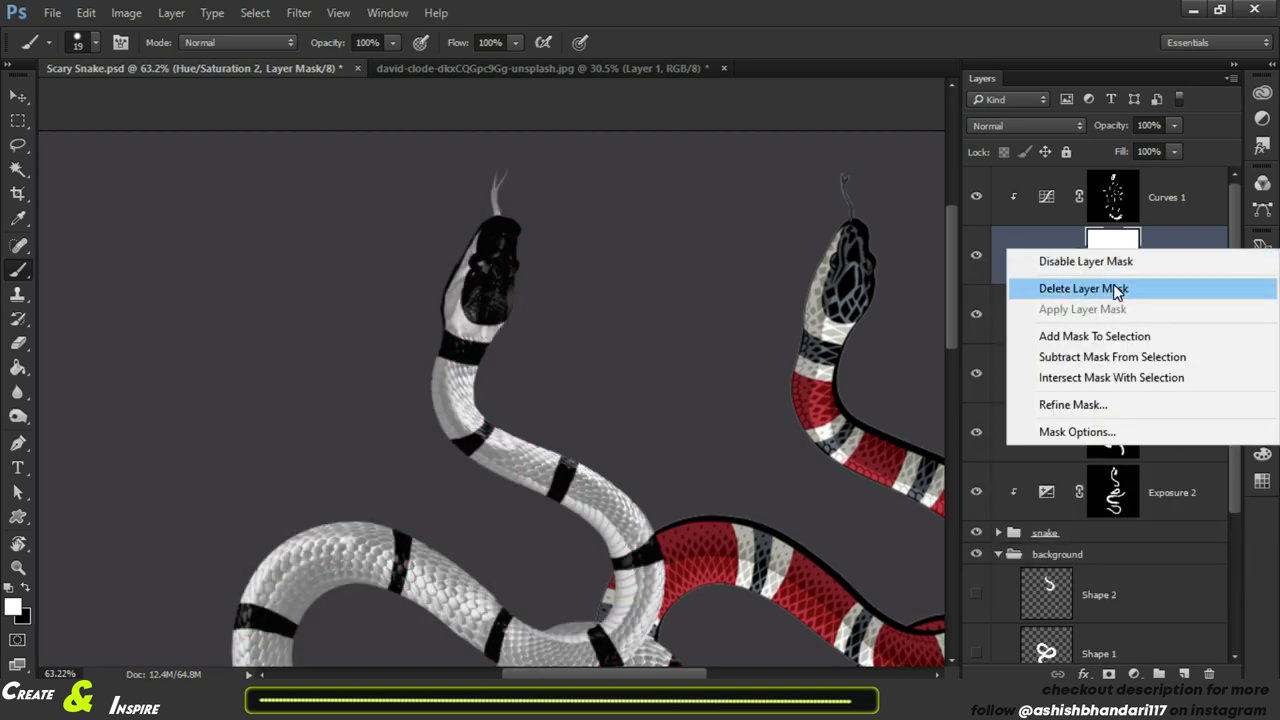
# Step: Delete the adjustment's layer mask and paint the Hue/Saturation copy onto the snake's head
pyautogui.click(1084, 288)
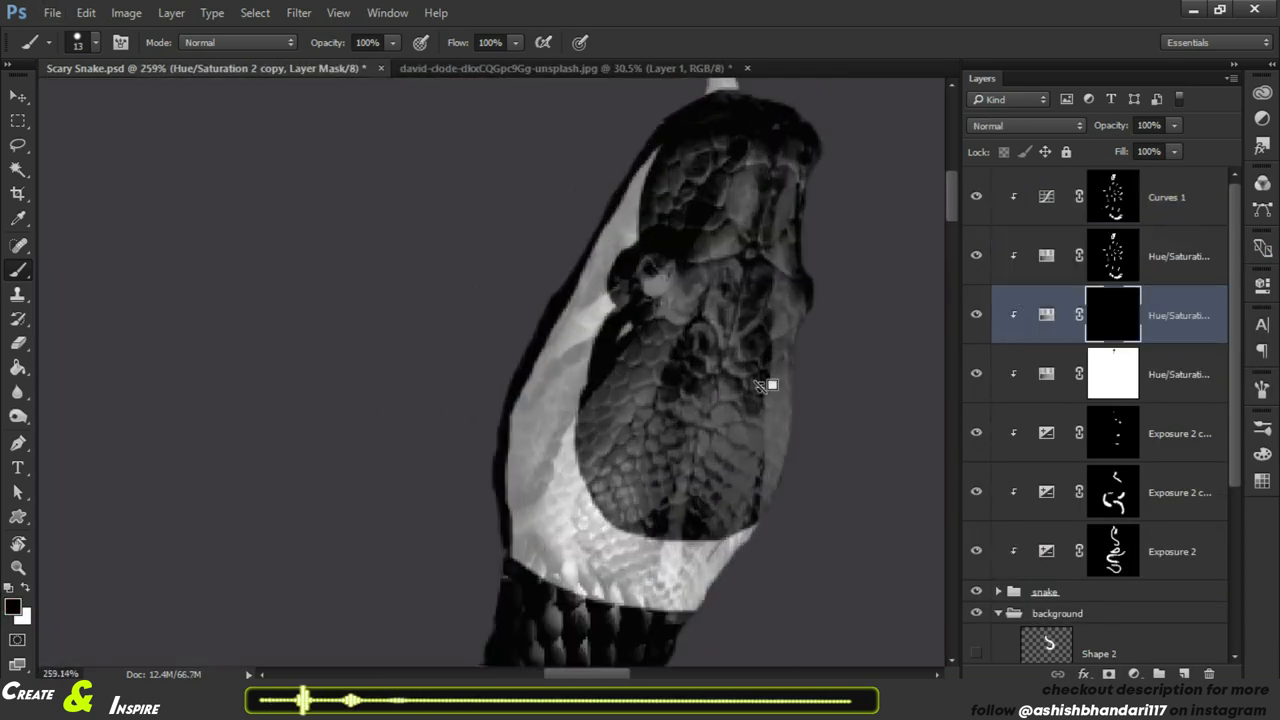
pyautogui.click(1113, 196)
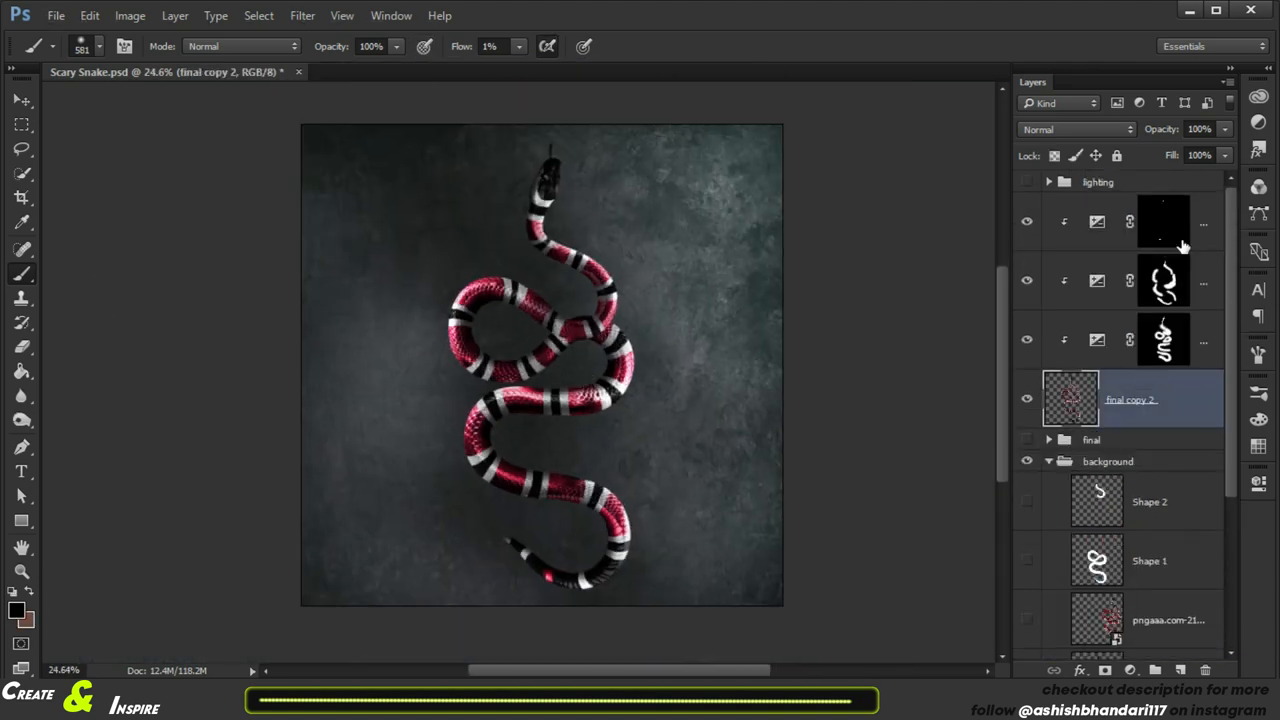
# Step: Hide the flattened 'final copy 2' layer and show the layered 'final' snake group again
pyautogui.click(1026, 399)
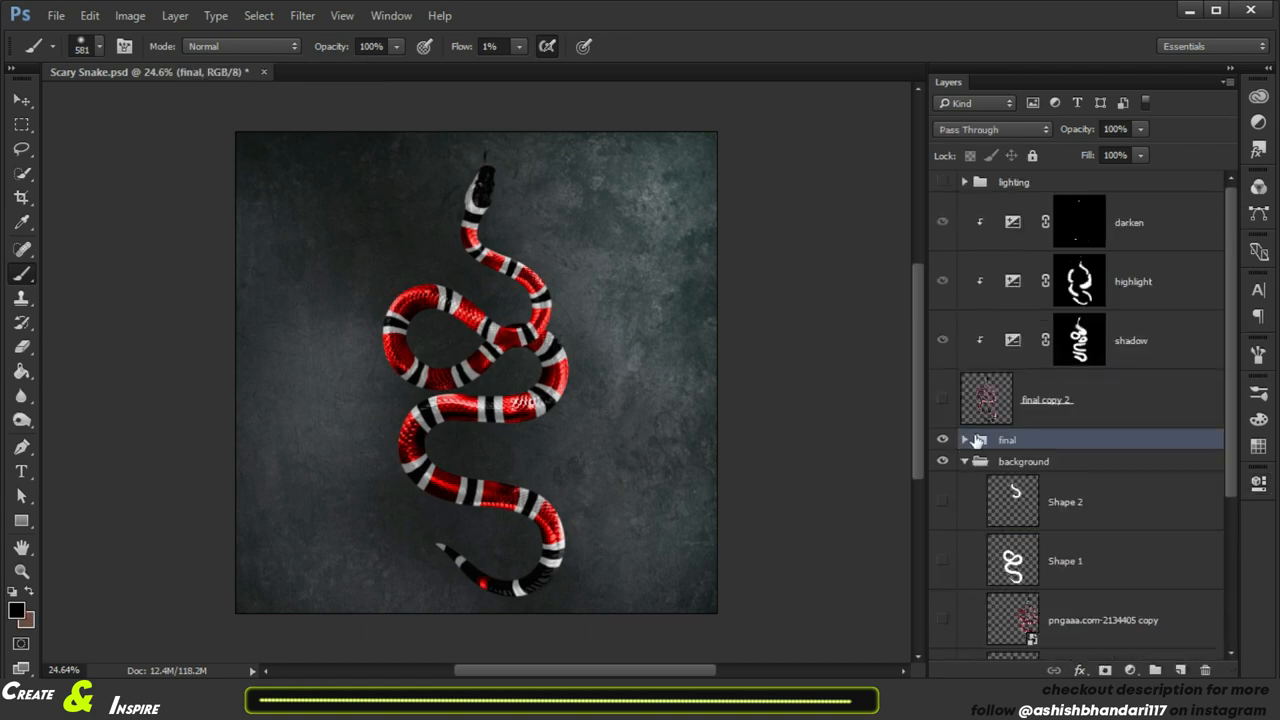
pyautogui.click(965, 182)
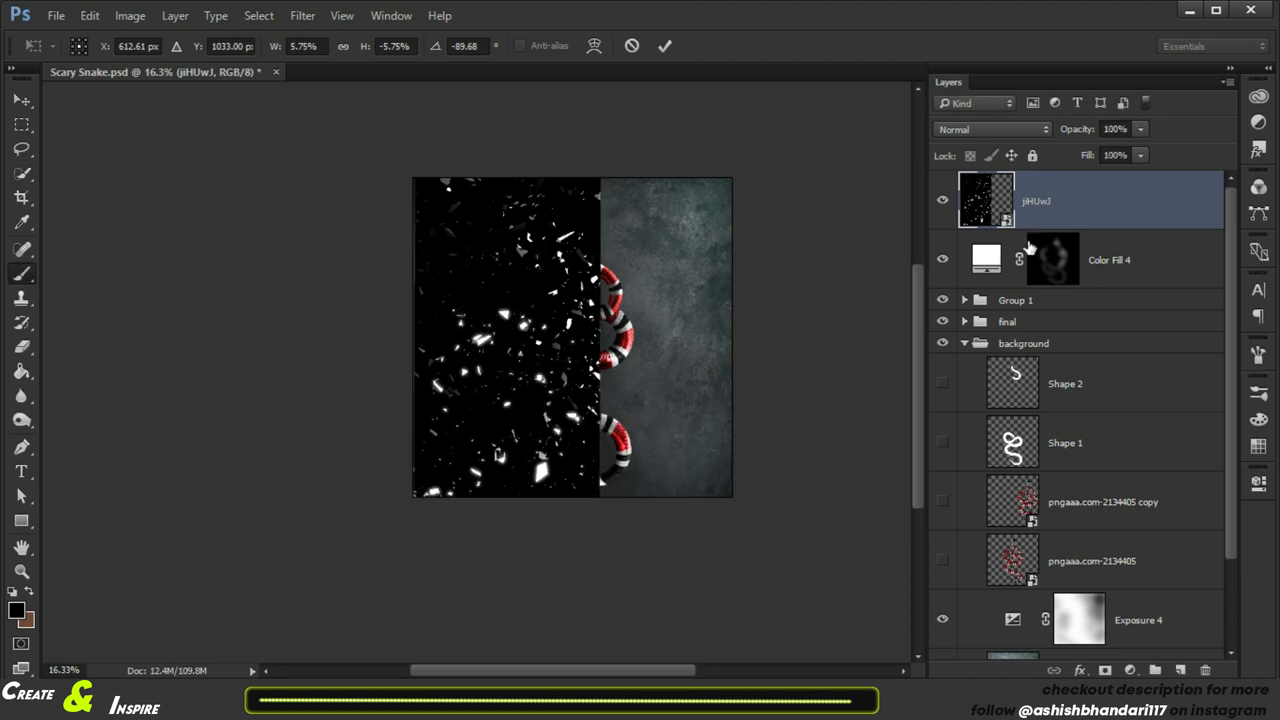
# Step: Commit the shards placement, mask DustLight_alpha near the top, and group the shards, dust and fill layers
pyautogui.click(990, 129)
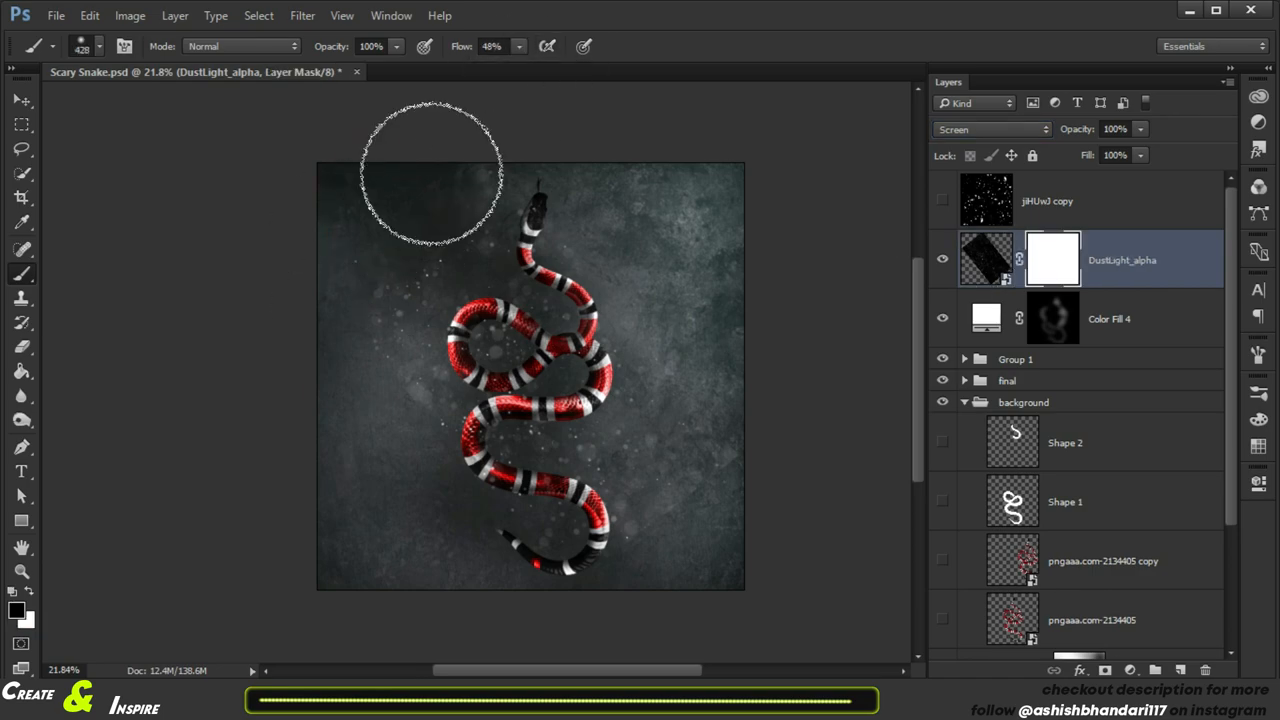
pyautogui.click(1047, 201)
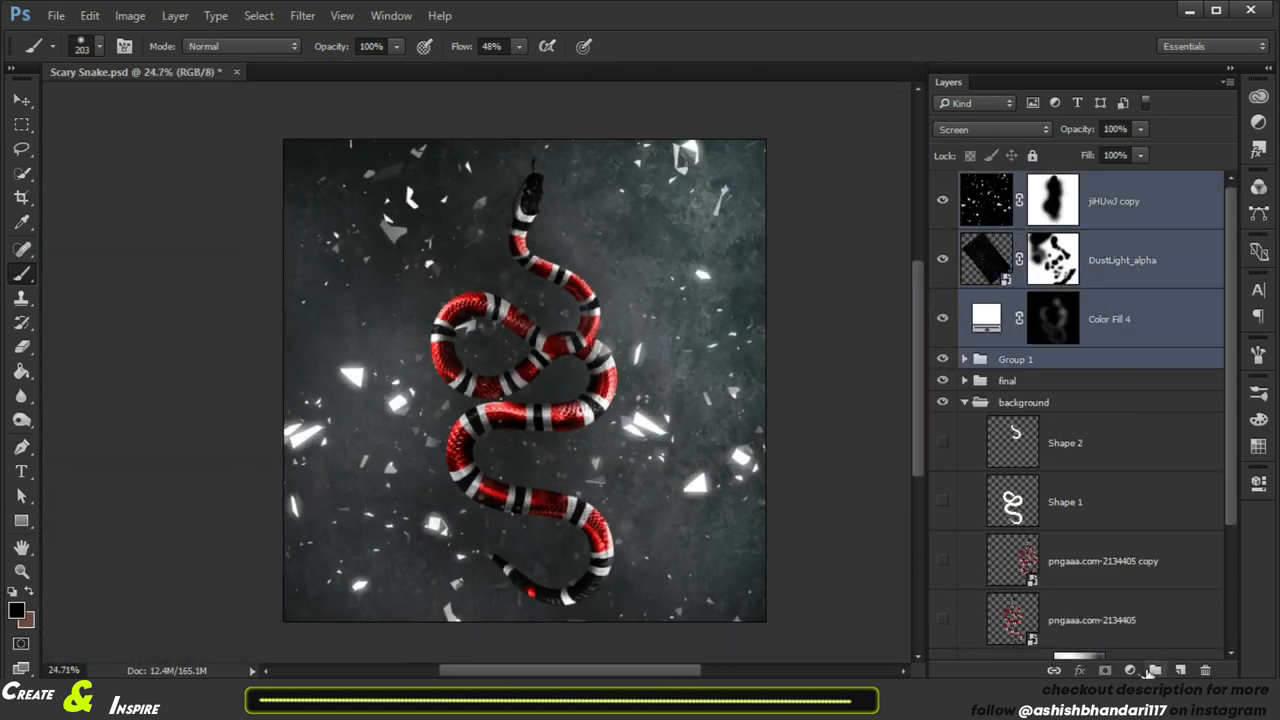
pyautogui.click(440, 71)
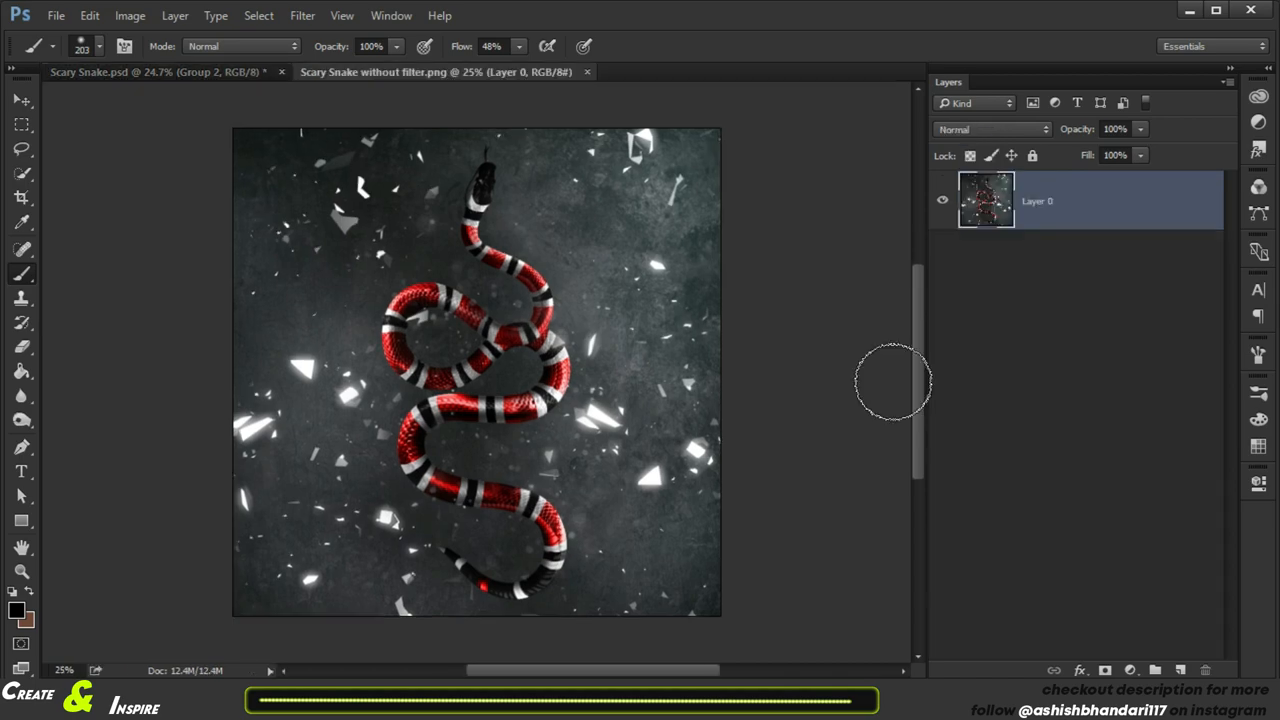